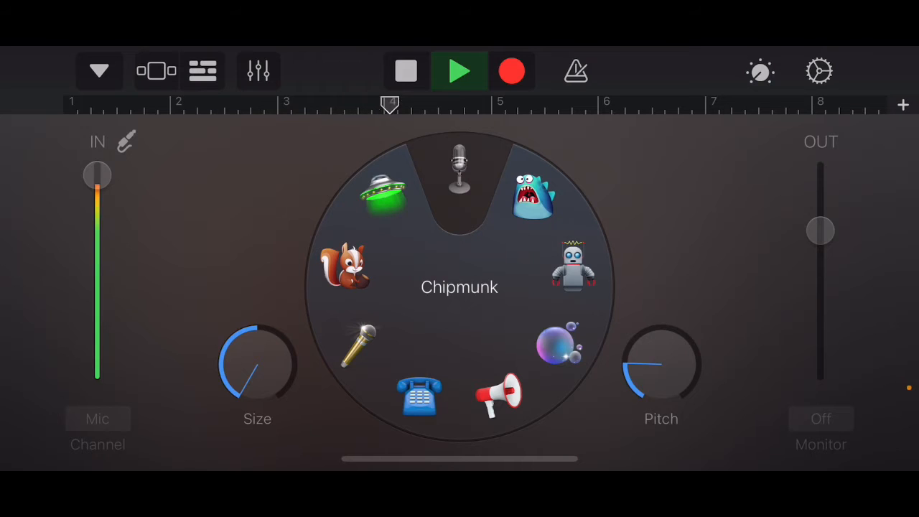
click(459, 72)
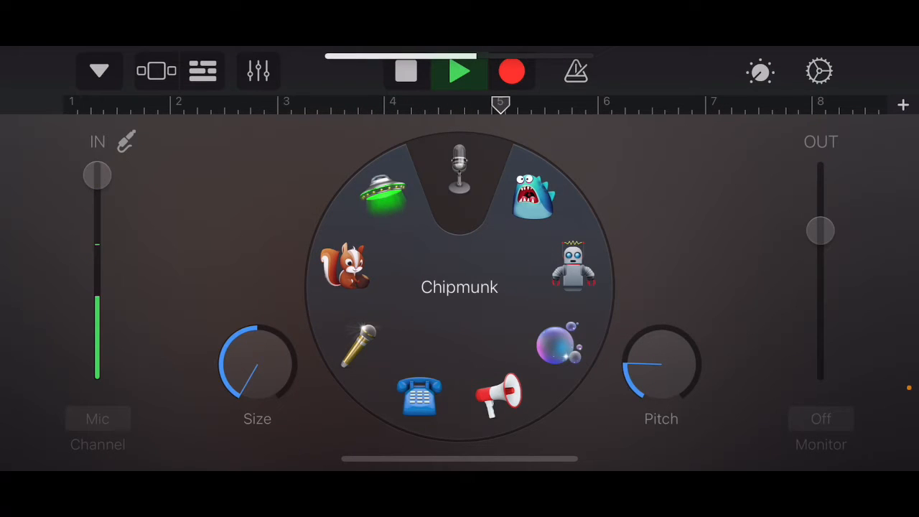
click(459, 71)
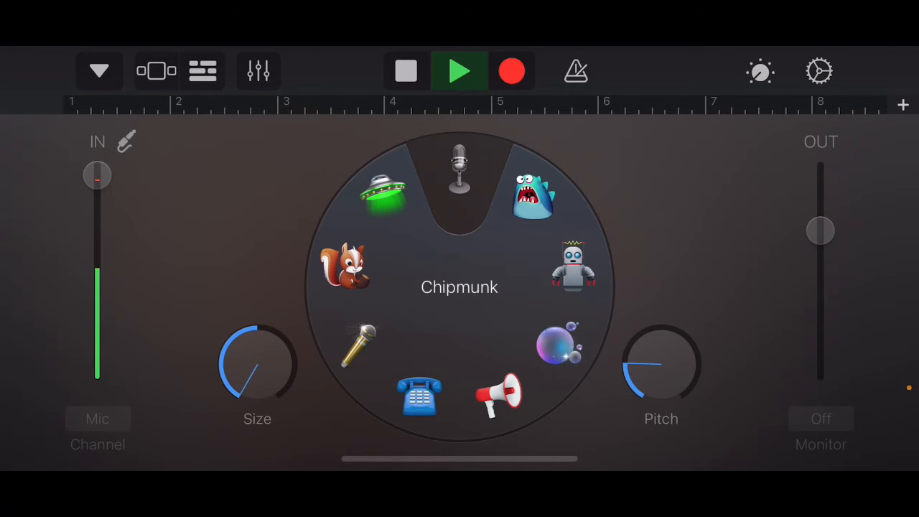
drag(97, 174, 97, 174)
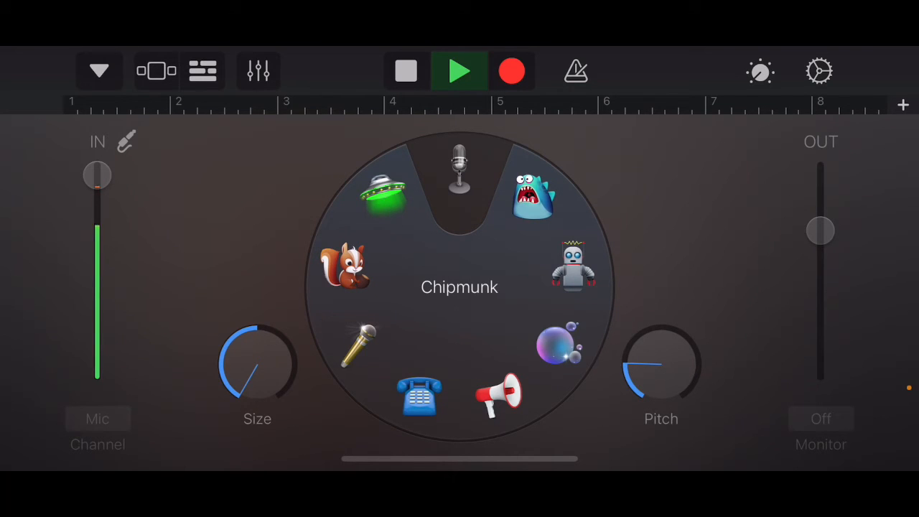